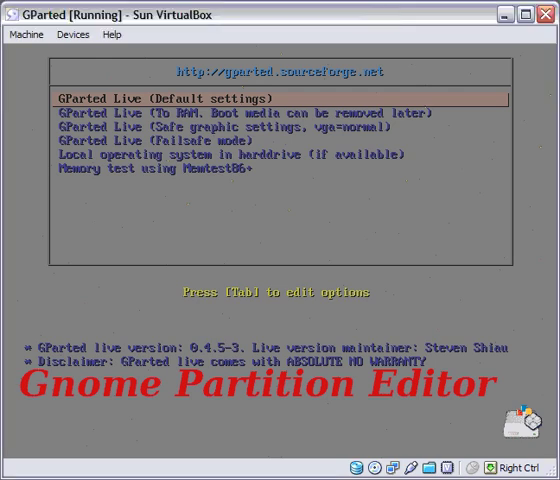
- Browse the GParted Live boot menu entries with the arrow keys before booting
key("Down")
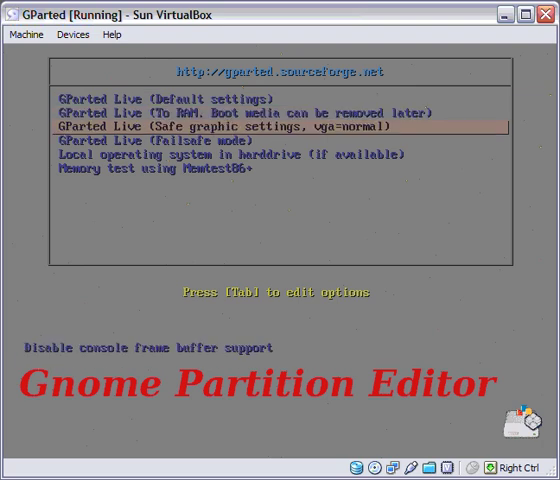
key("Down")
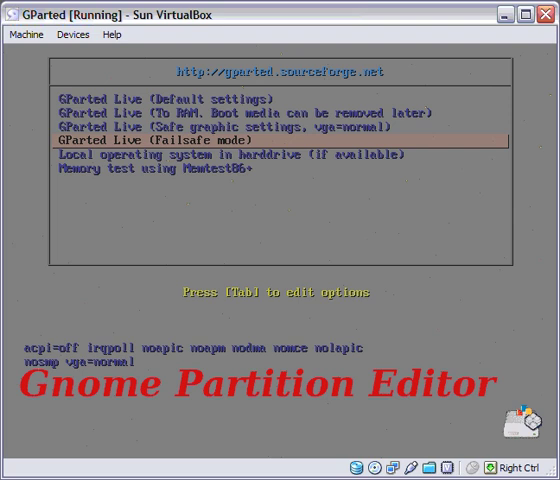
key("Down")
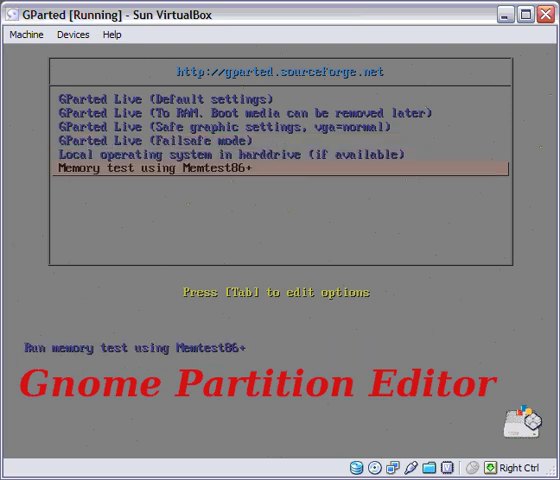
key("Up")
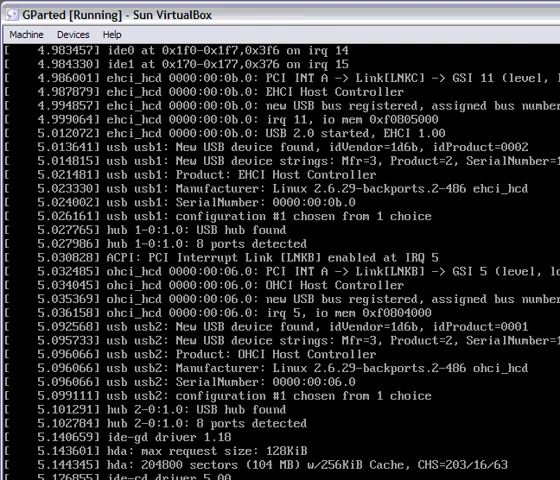
- Scroll while the kernel boot messages run through early startup
scroll("down", 3)
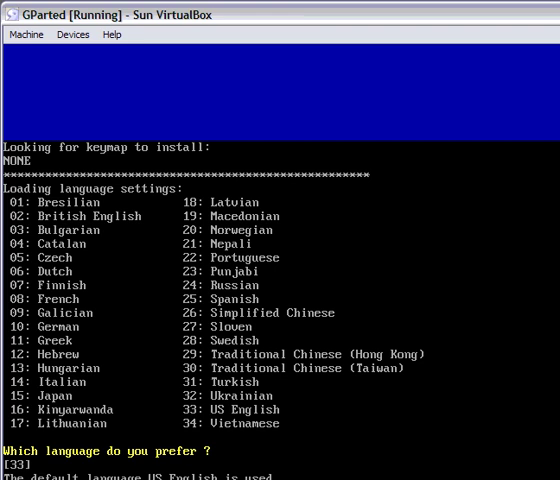
- Accept the default US English language at the startup prompt
key("Return")
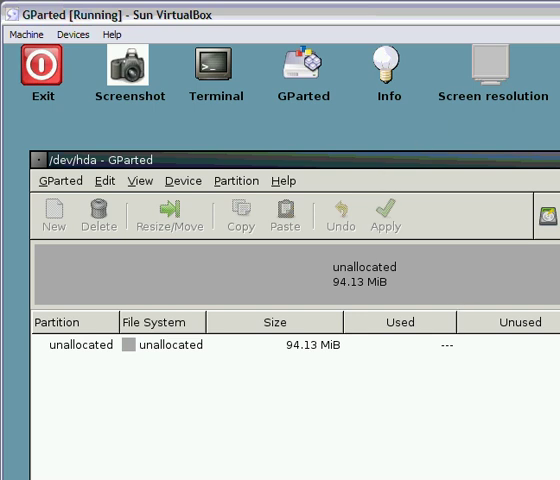
mouse_move(528, 144)
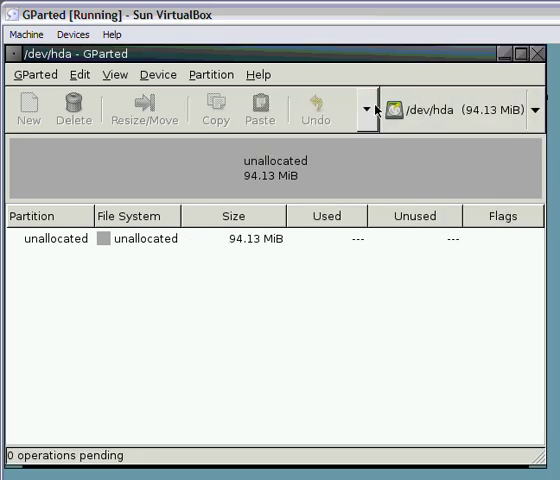
mouse_move(40, 160)
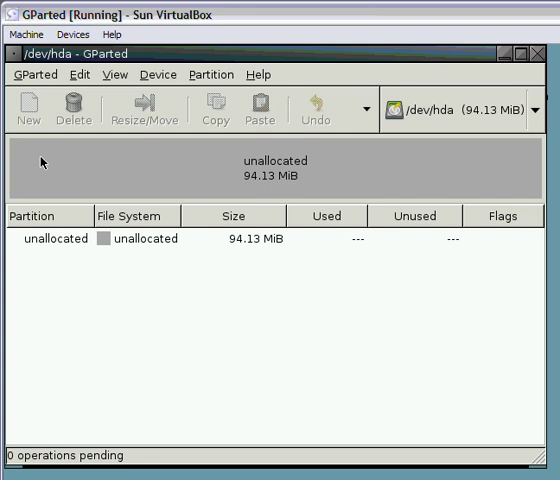
mouse_move(252, 166)
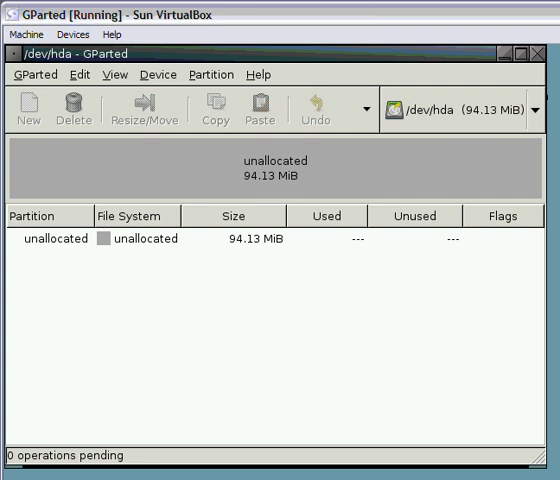
mouse_move(448, 168)
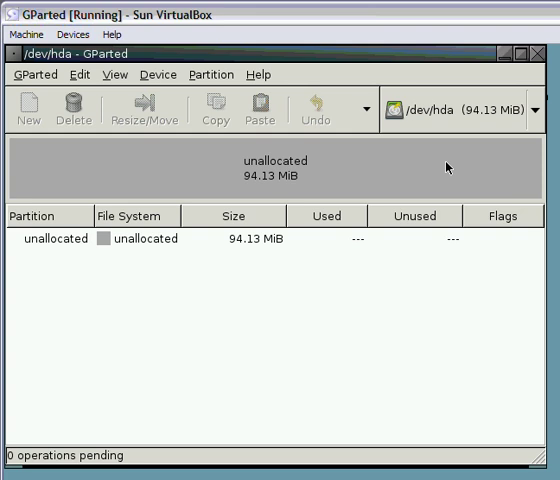
mouse_move(218, 194)
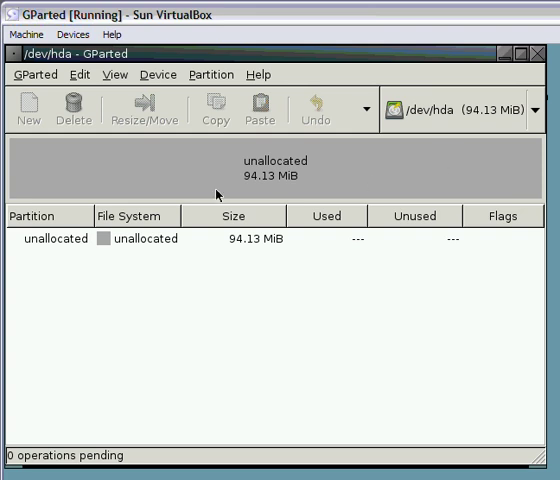
mouse_move(84, 272)
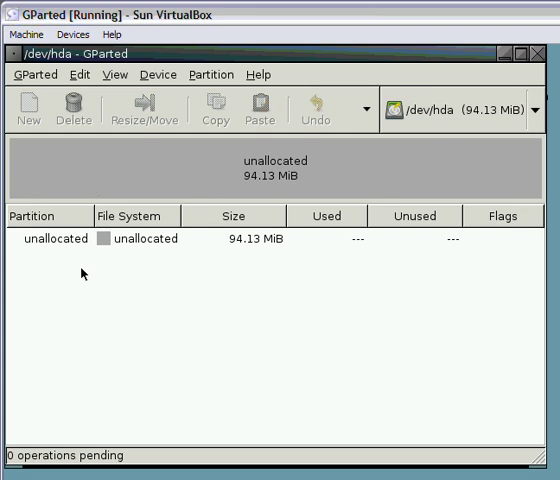
- Start a new partition in the unallocated space of /dev/hda and size it to 50 MiB
left_click(240, 240)
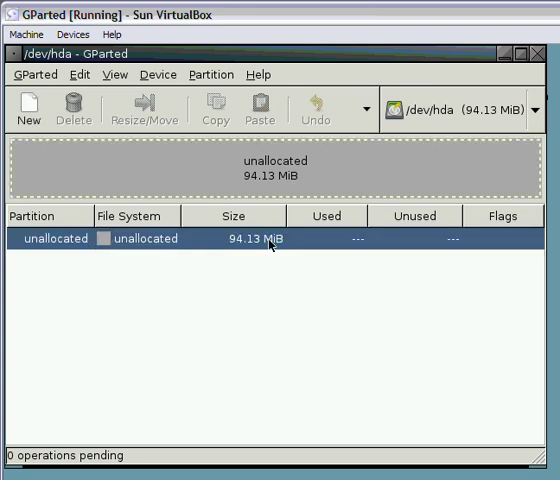
mouse_move(414, 184)
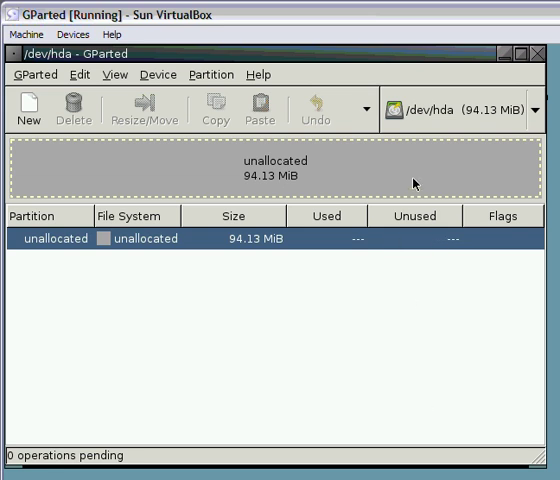
mouse_move(124, 156)
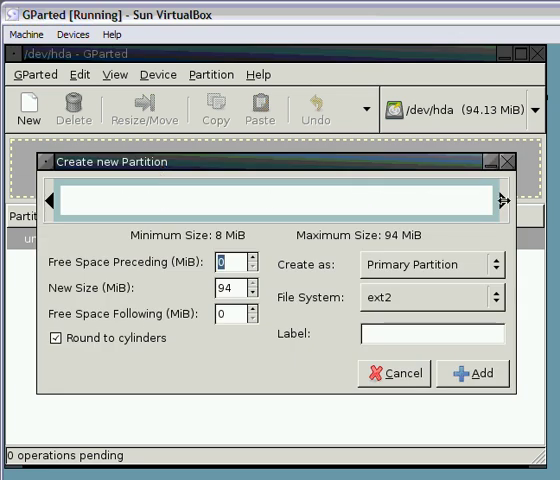
left_click_drag(490, 200, 210, 200)
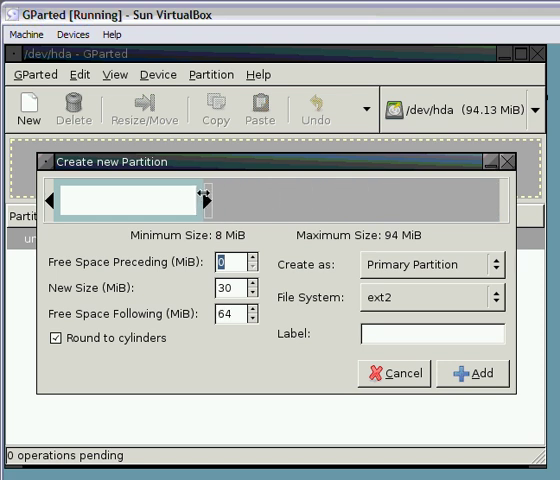
left_click_drag(204, 198, 276, 200)
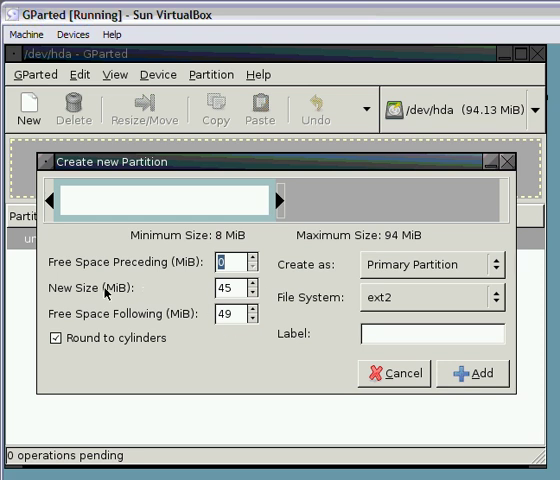
left_click(236, 300)
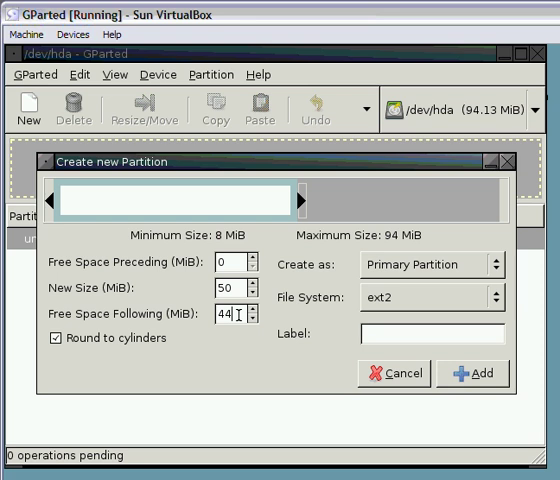
mouse_move(282, 188)
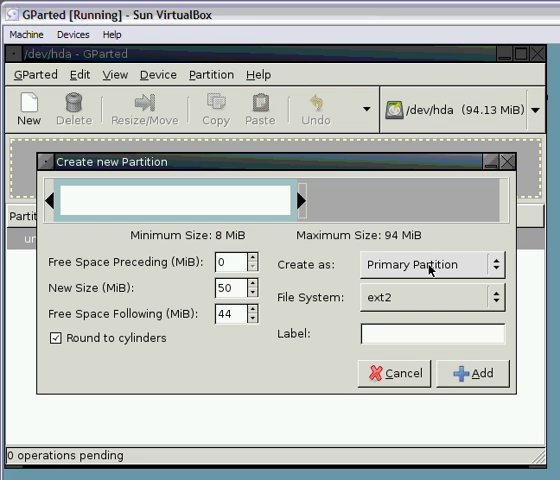
mouse_move(468, 272)
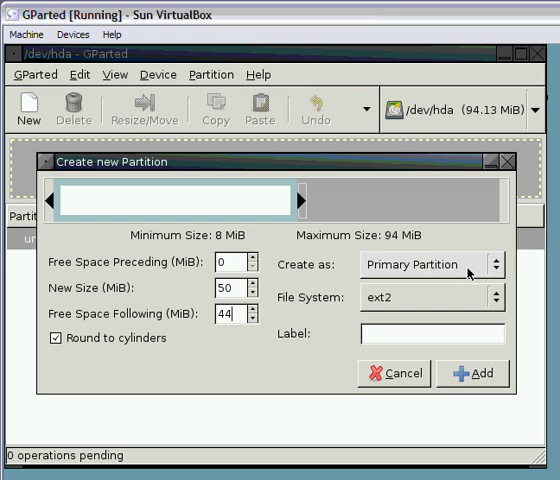
- Make it a primary partition with file system ntfs and label 'drive 1'
left_click(428, 264)
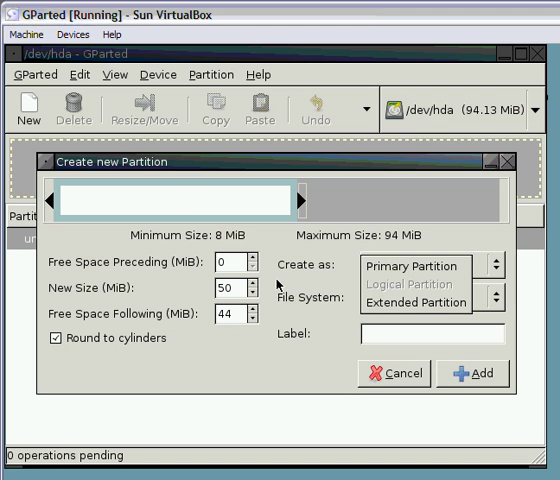
left_click(412, 264)
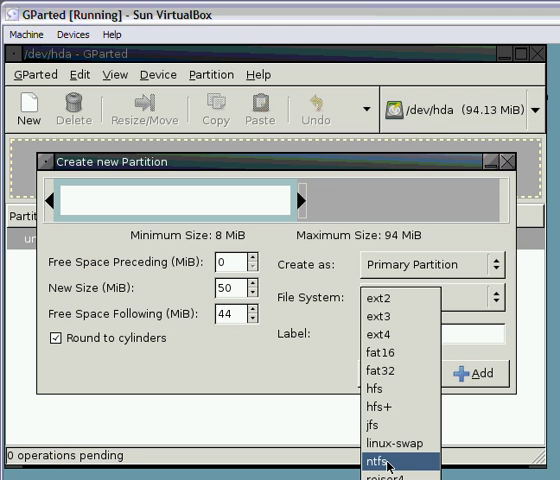
left_click(384, 462)
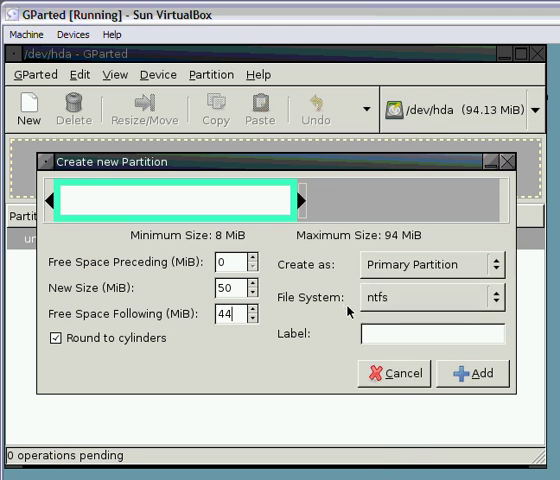
left_click(432, 332)
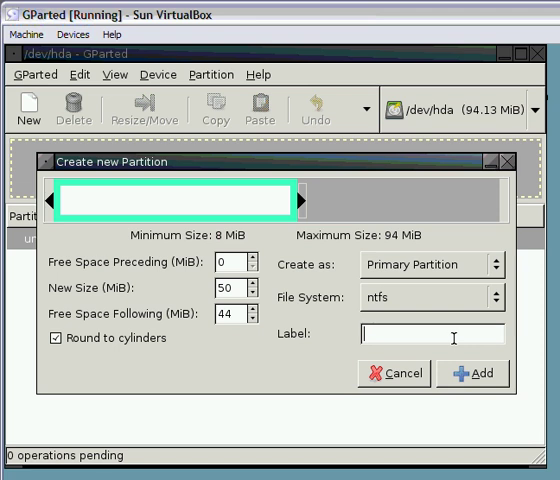
type("drive 1")
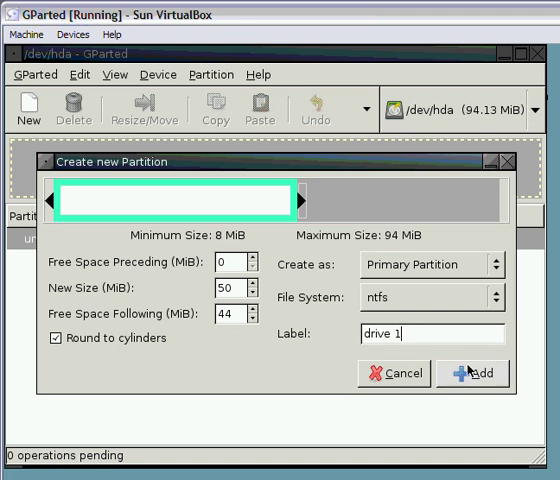
- Add the drive 1 partition to GParted's pending operations
left_click(470, 372)
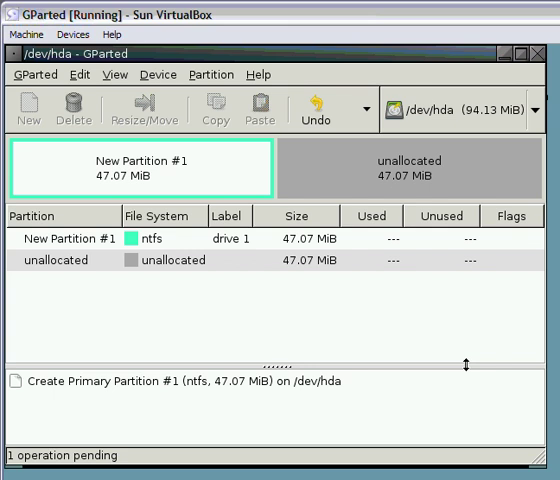
mouse_move(408, 332)
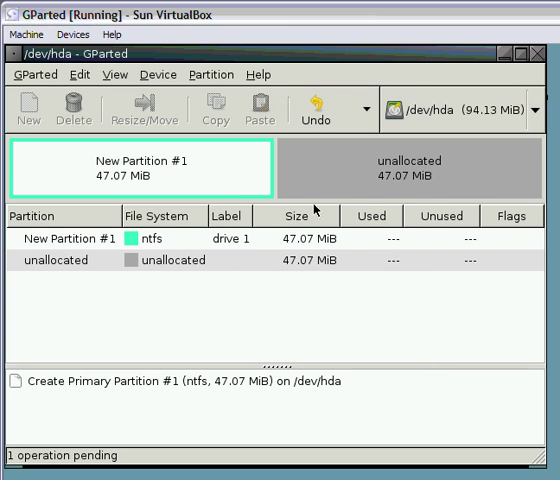
mouse_move(224, 164)
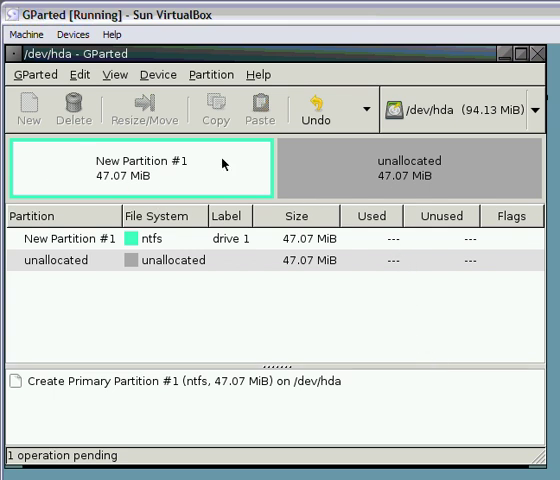
mouse_move(140, 252)
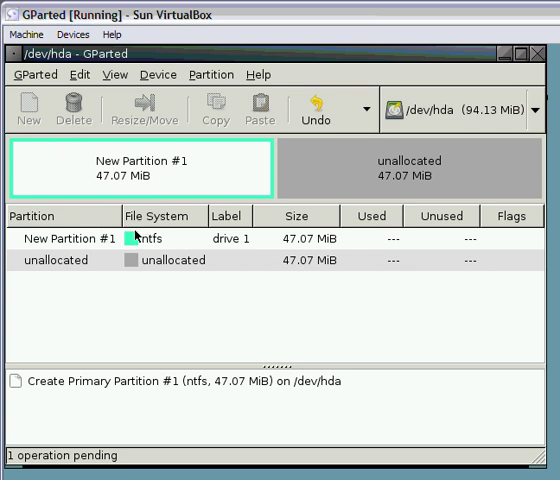
mouse_move(484, 172)
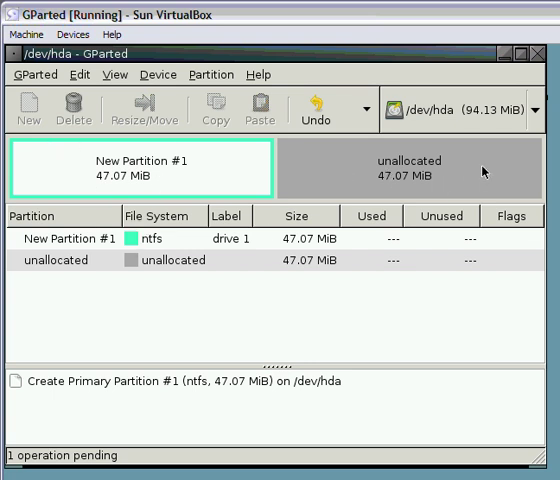
mouse_move(306, 192)
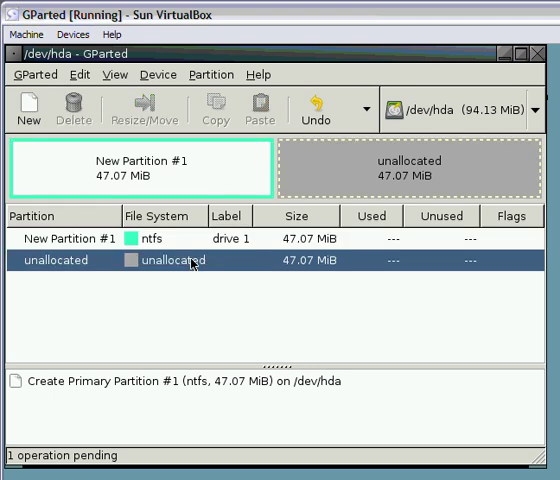
mouse_move(322, 168)
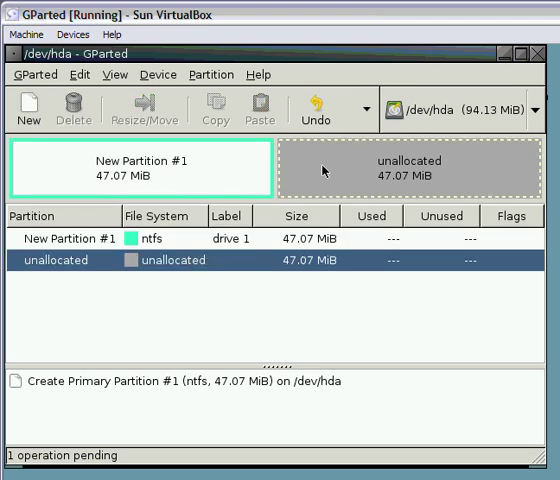
mouse_move(448, 168)
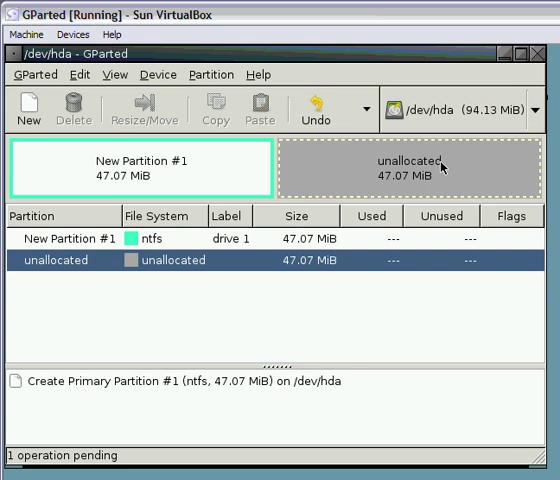
mouse_move(360, 268)
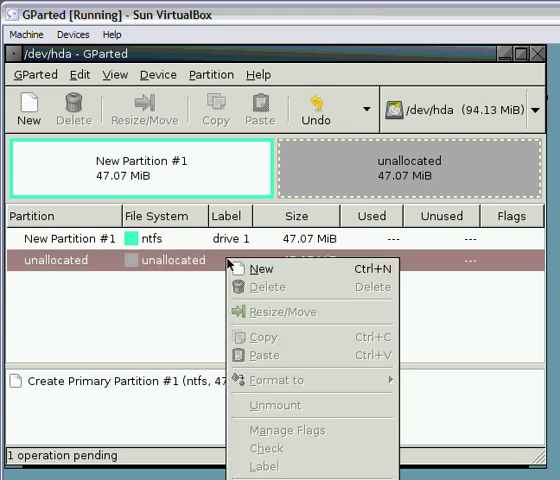
- Start a new partition in the remaining 47 MiB and set it to create as Extended Partition
left_click(260, 268)
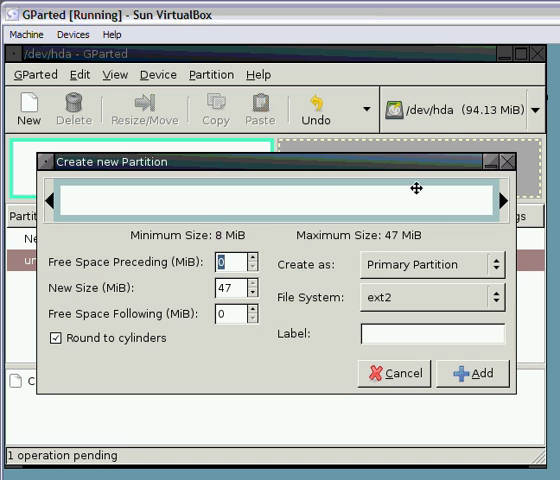
mouse_move(476, 242)
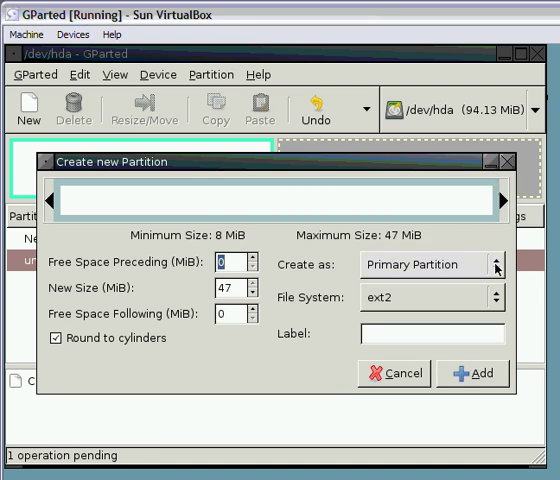
left_click(432, 264)
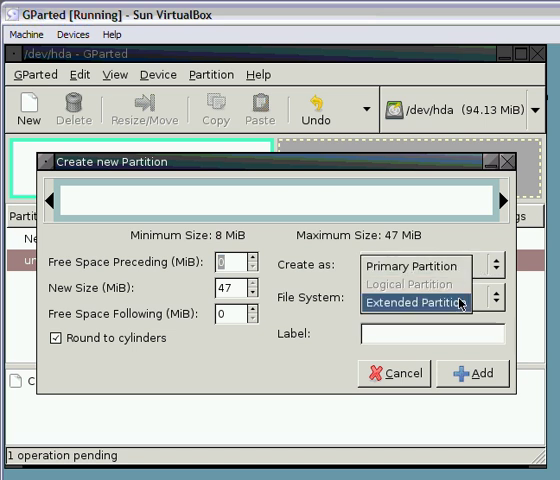
mouse_move(458, 304)
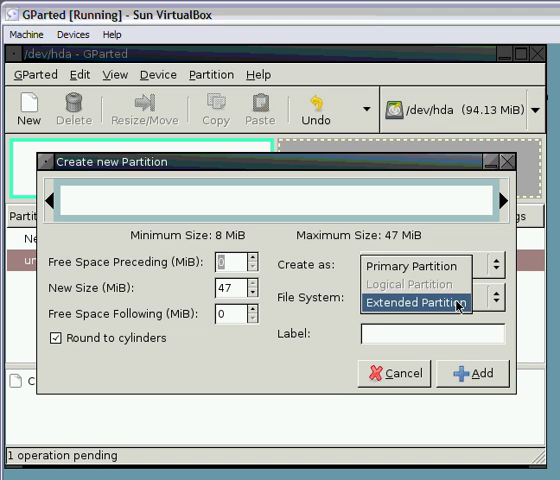
left_click(424, 304)
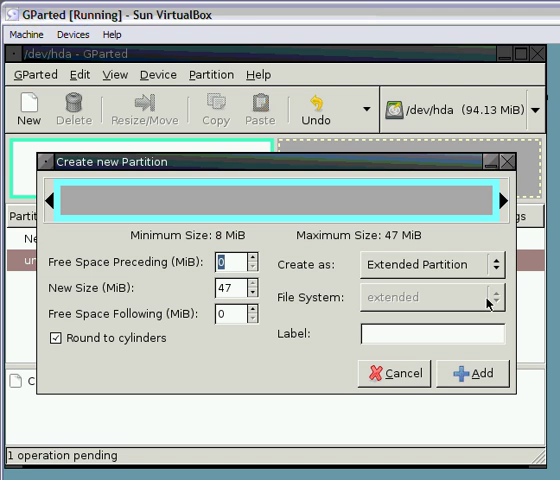
- Add the 47.07 MiB extended partition #2 to the pending operations
left_click(460, 372)
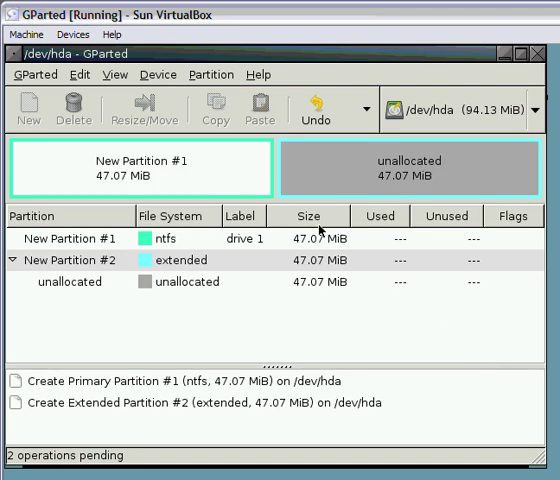
mouse_move(296, 184)
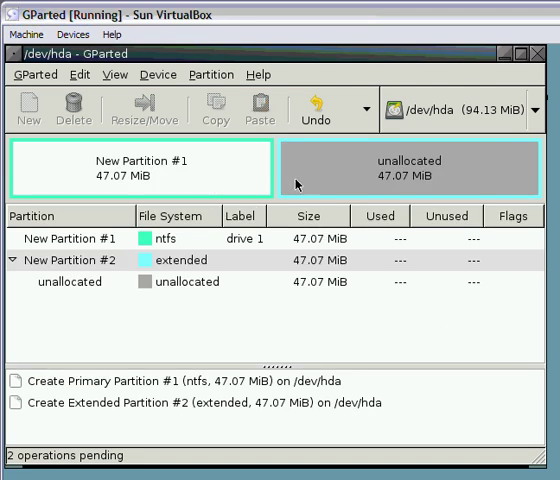
mouse_move(464, 210)
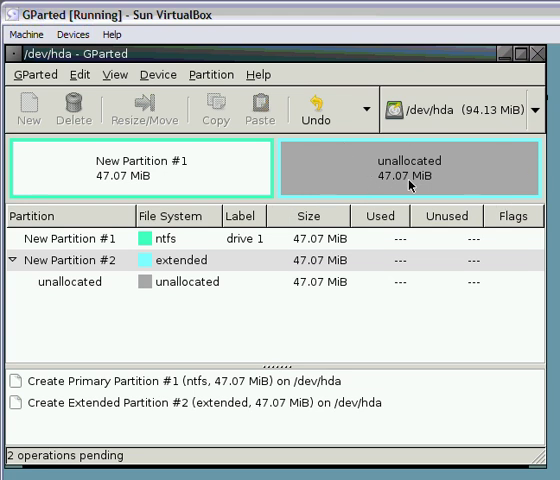
mouse_move(36, 156)
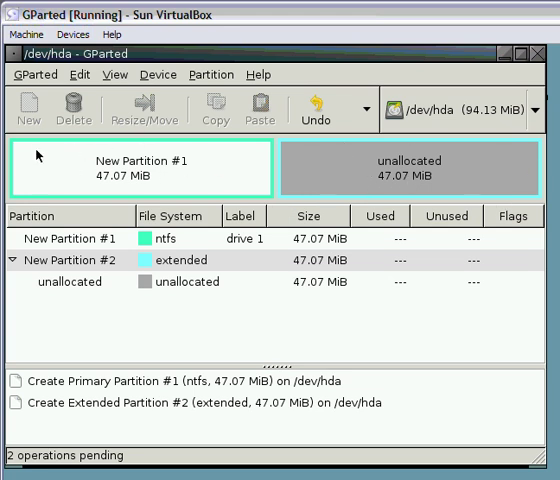
mouse_move(224, 168)
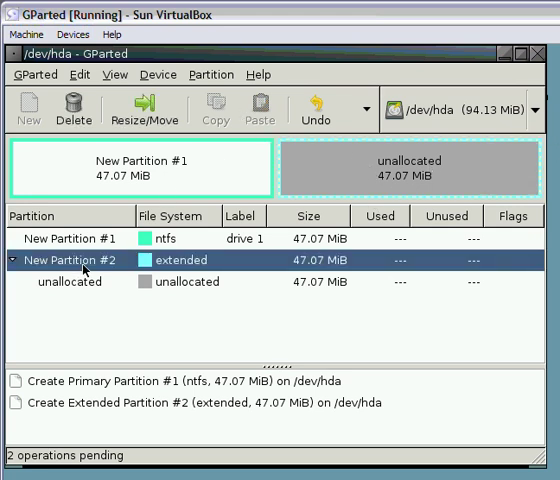
- Create a logical NTFS partition of size 20 labelled 'drive 2' inside the extended partition and add it
left_click(68, 280)
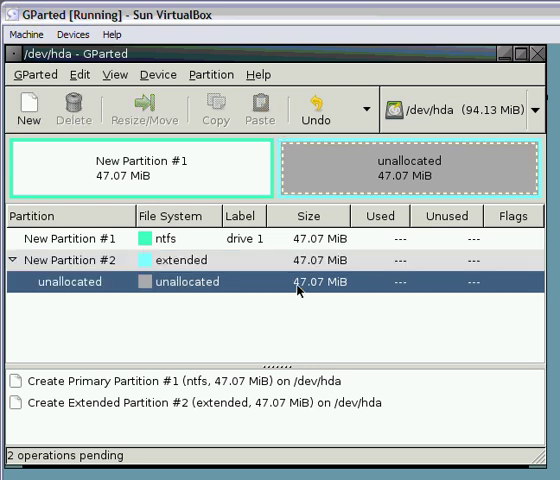
mouse_move(328, 288)
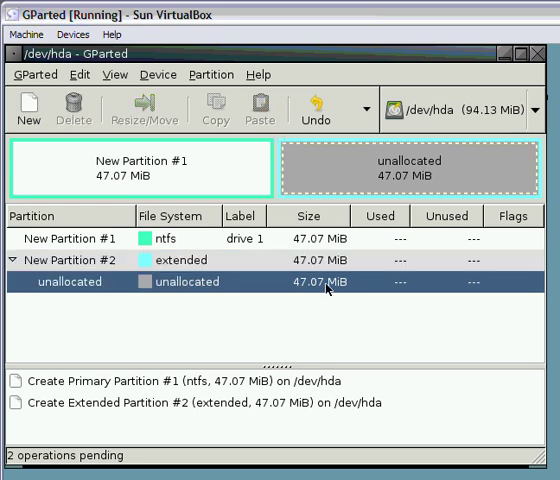
right_click(328, 280)
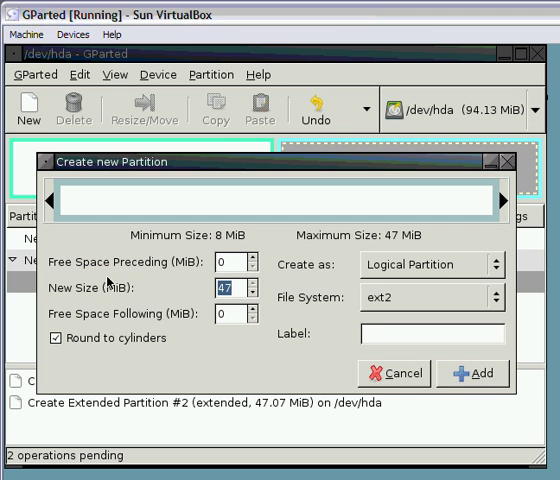
type("20")
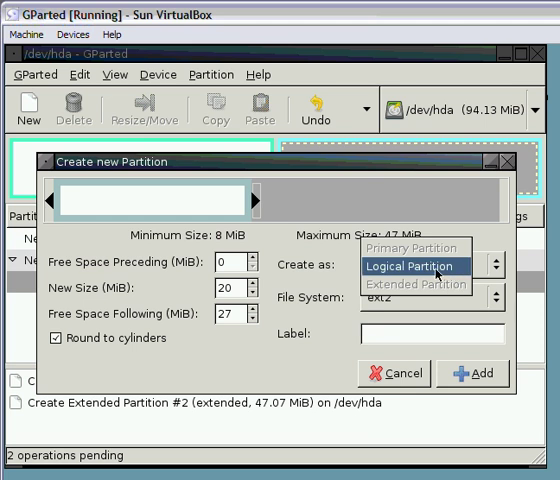
left_click(412, 278)
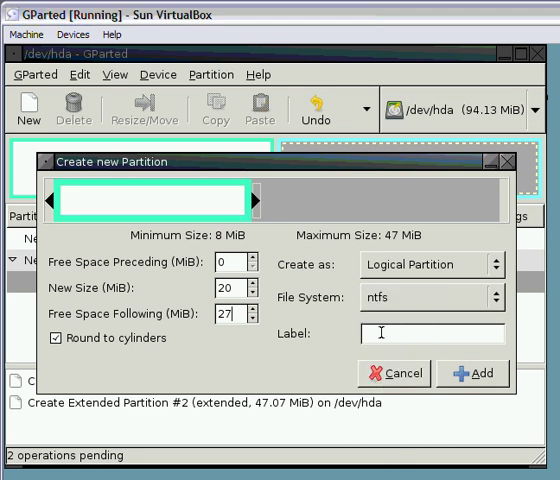
type("drive 2")
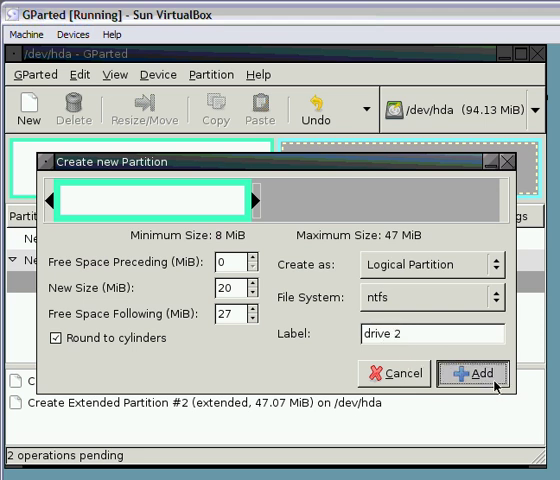
left_click(470, 372)
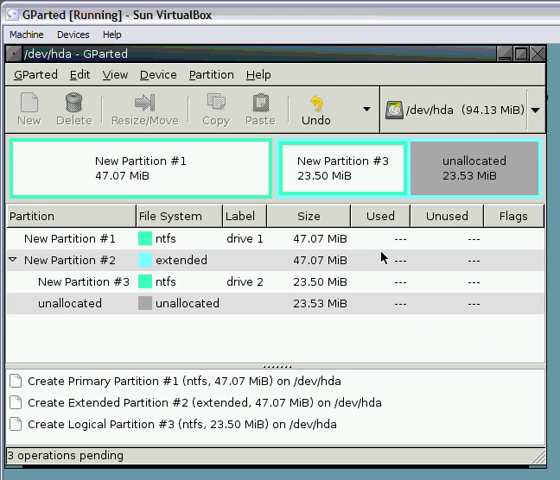
mouse_move(176, 292)
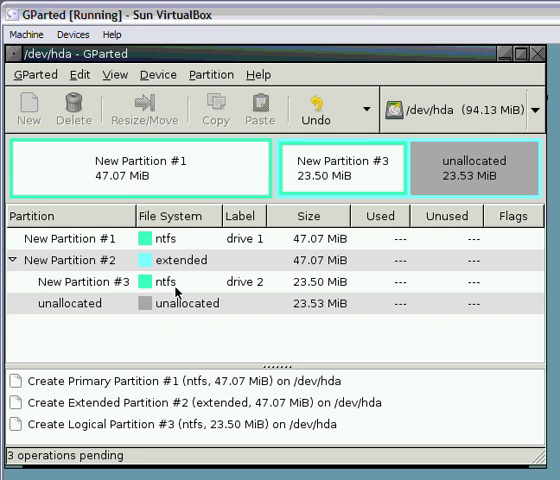
mouse_move(356, 158)
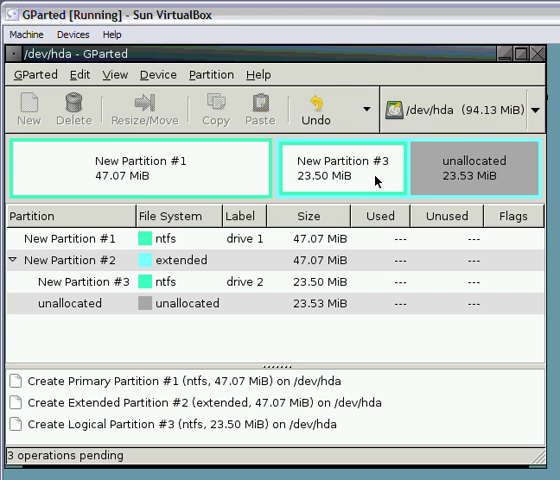
mouse_move(176, 290)
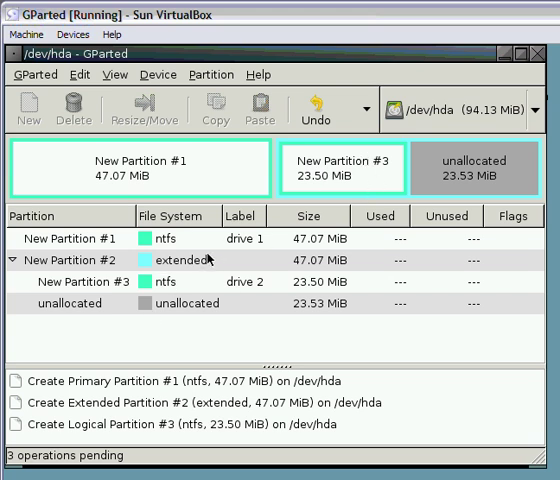
- Create a logical ntfs partition labelled 'drive 3' in the remaining unallocated space and add it
left_click(476, 168)
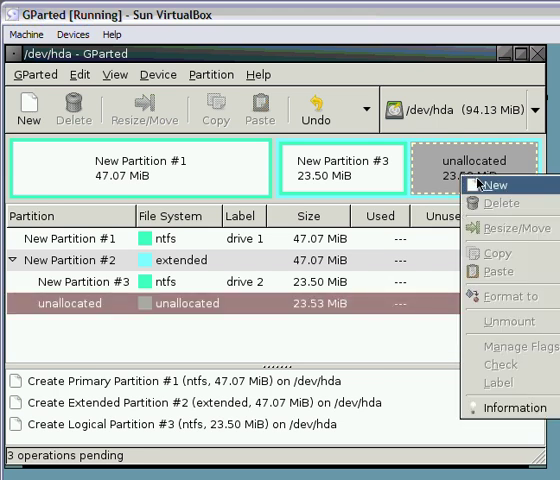
left_click(484, 184)
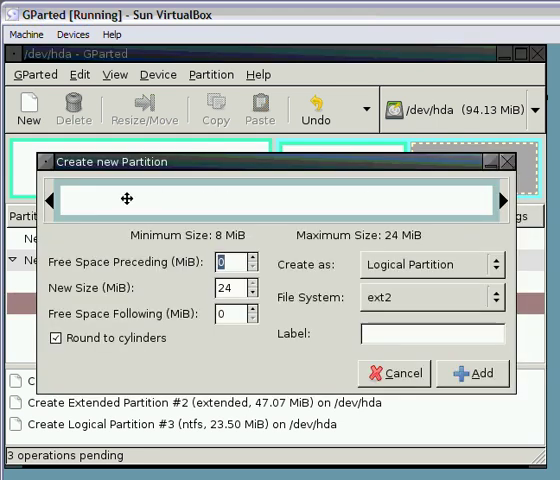
mouse_move(502, 202)
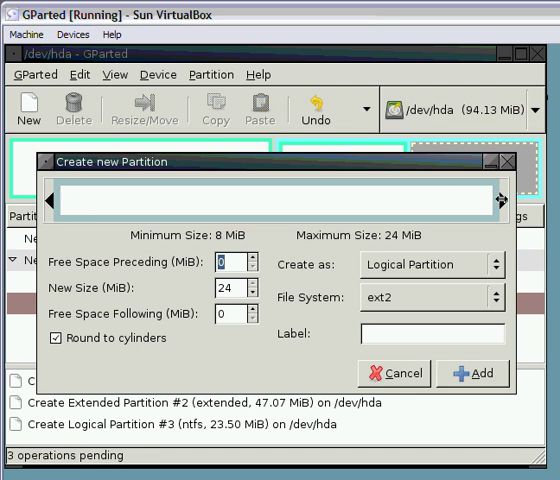
left_click(432, 264)
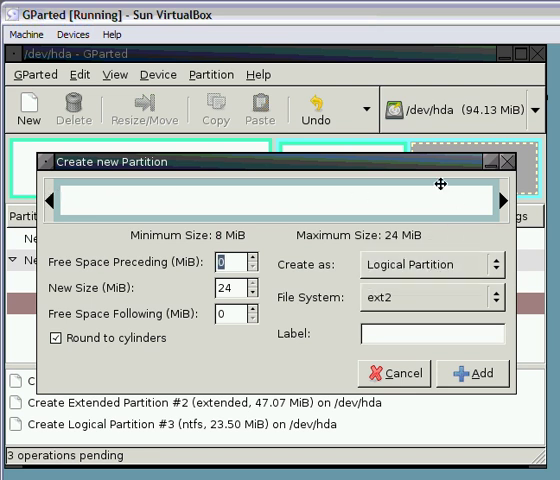
left_click(432, 298)
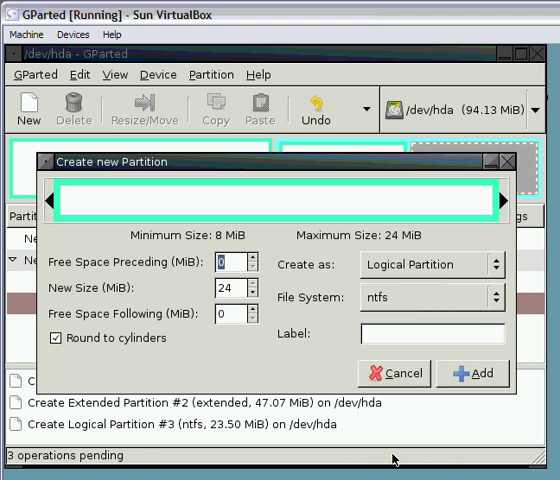
type("dri")
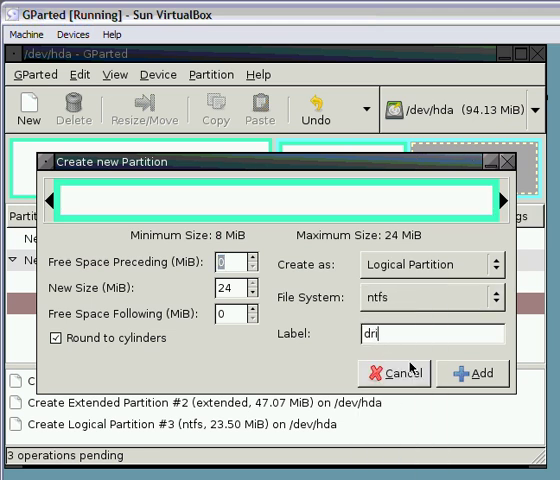
type("ve 3")
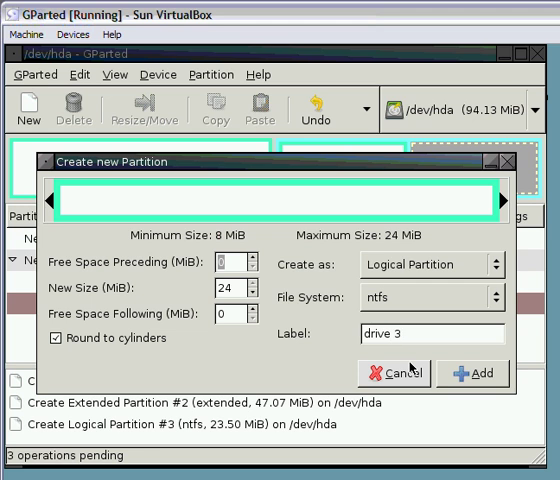
left_click(472, 372)
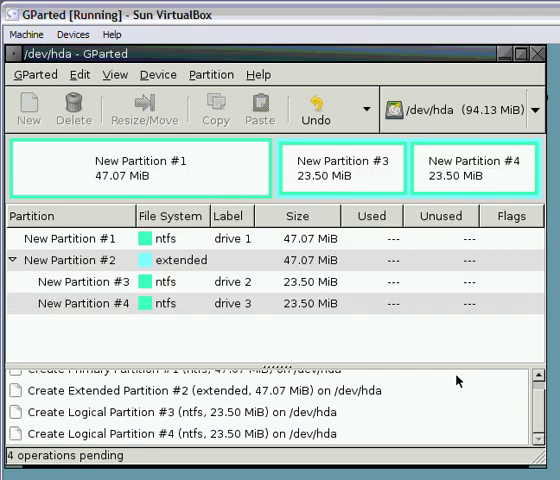
mouse_move(280, 272)
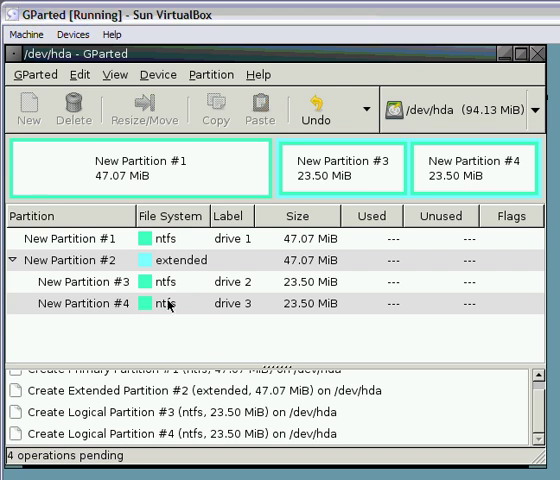
mouse_move(378, 136)
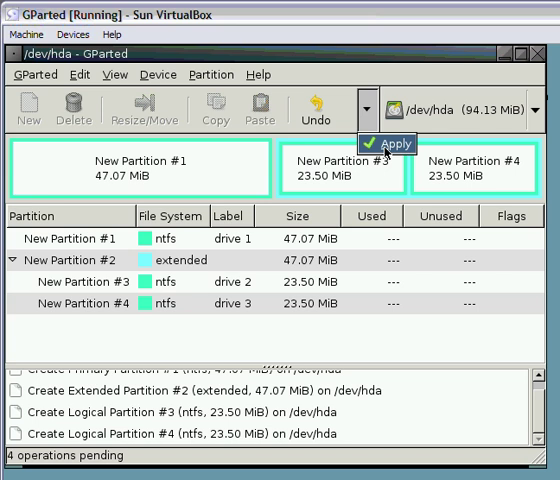
- Apply all four pending operations to /dev/hda and confirm
left_click(392, 144)
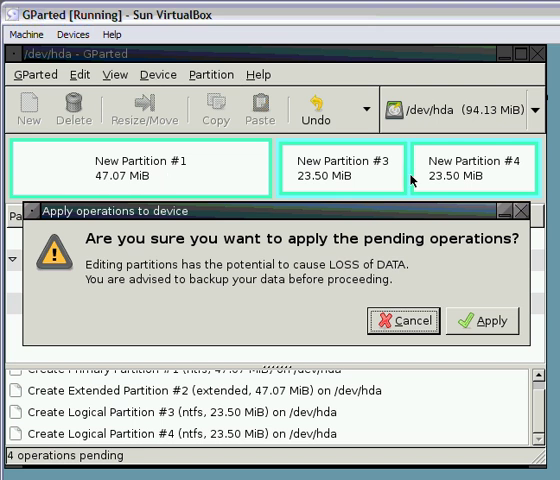
mouse_move(330, 96)
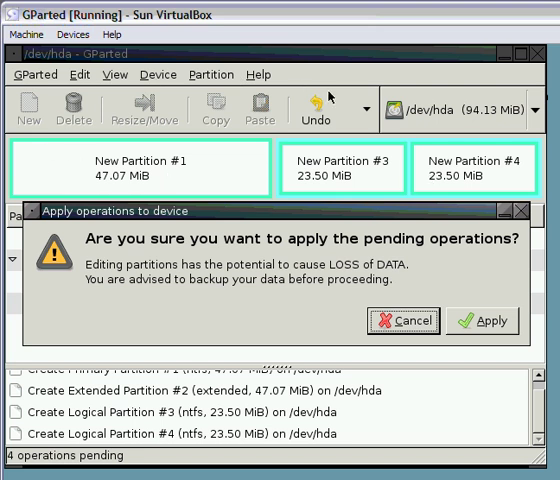
mouse_move(482, 166)
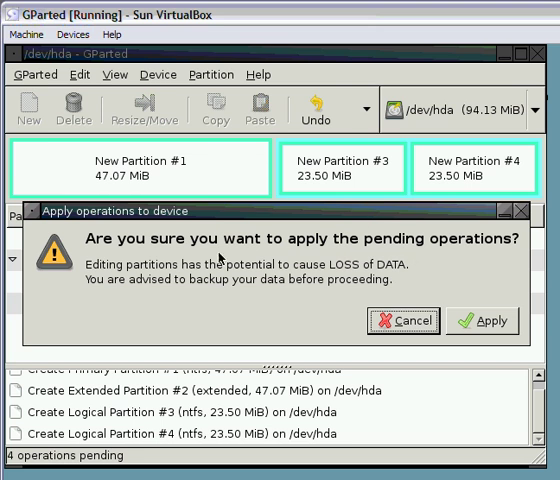
left_click(484, 320)
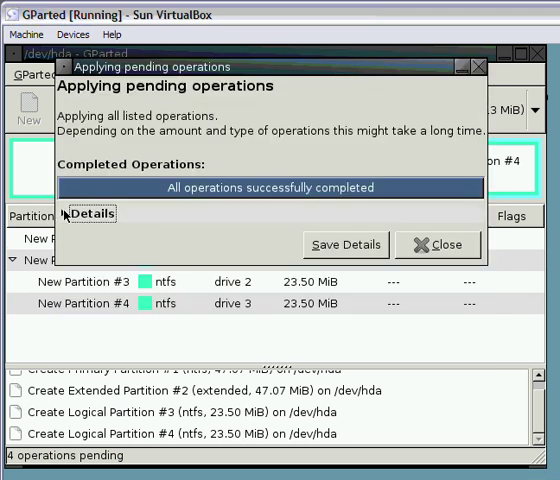
- Expand the completed operation details for Logical Partition #4 (empty partition, partition type) and close the results window
left_click(90, 212)
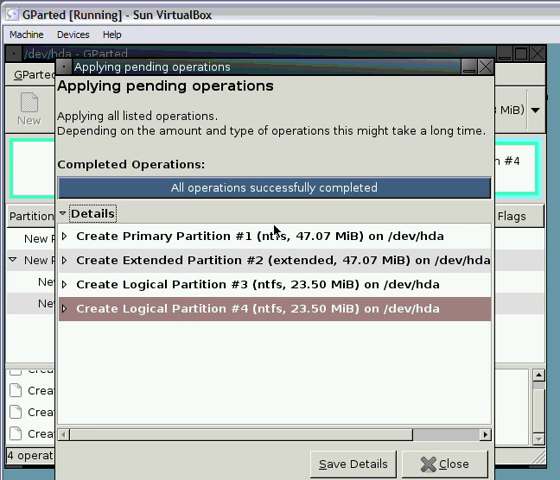
mouse_move(320, 334)
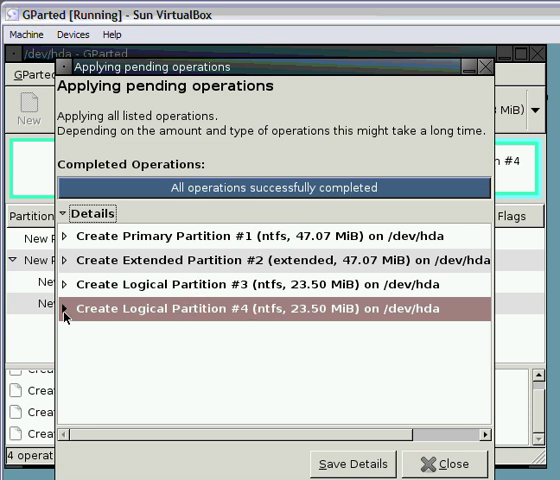
left_click(76, 308)
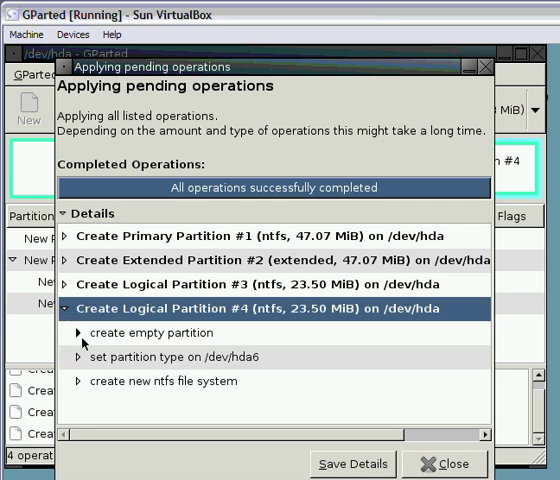
left_click(82, 332)
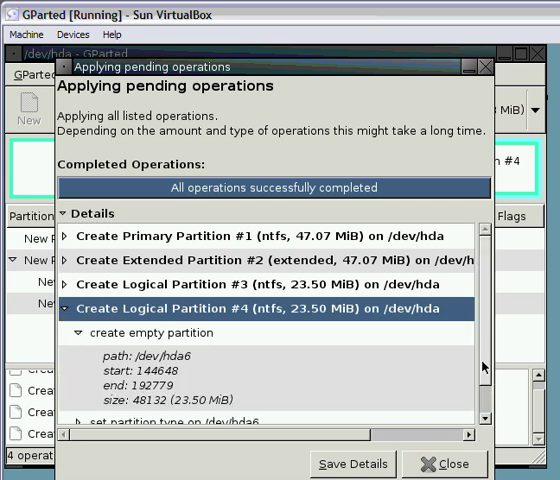
scroll("down", 3)
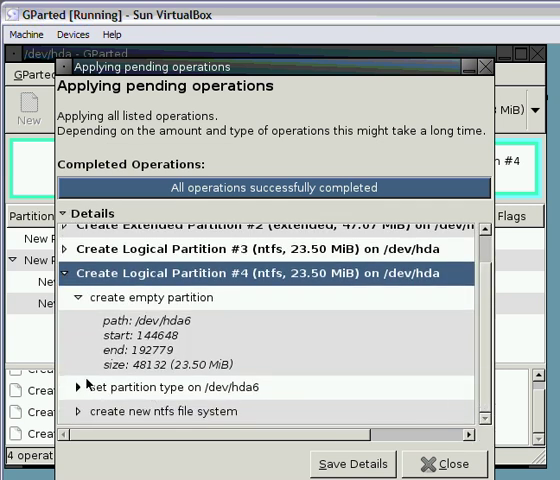
left_click(78, 388)
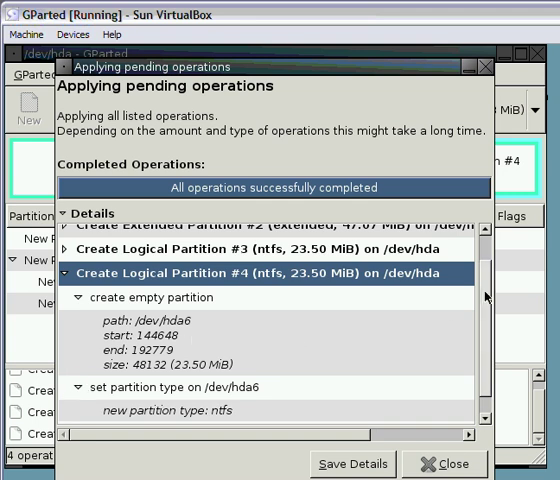
scroll("down", 3)
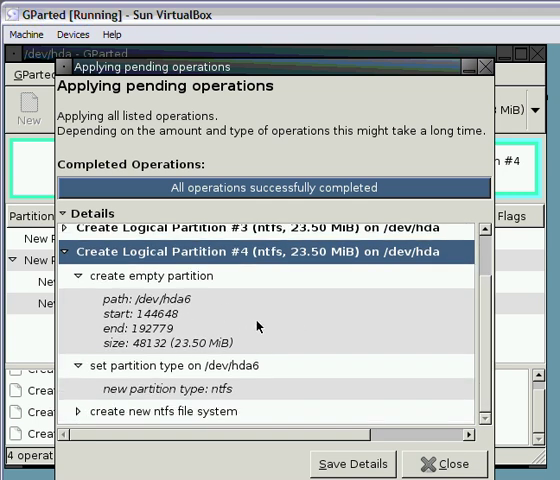
mouse_move(326, 188)
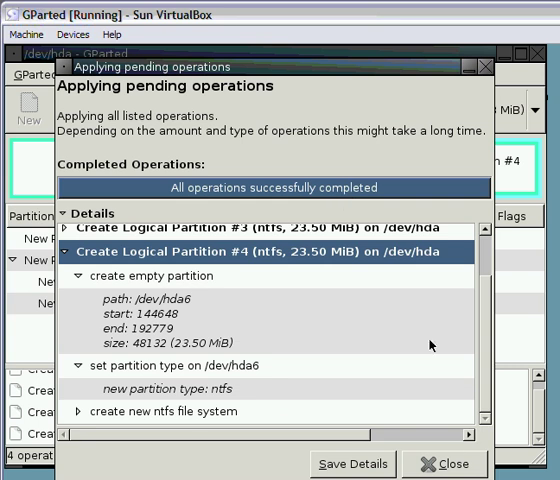
left_click(444, 464)
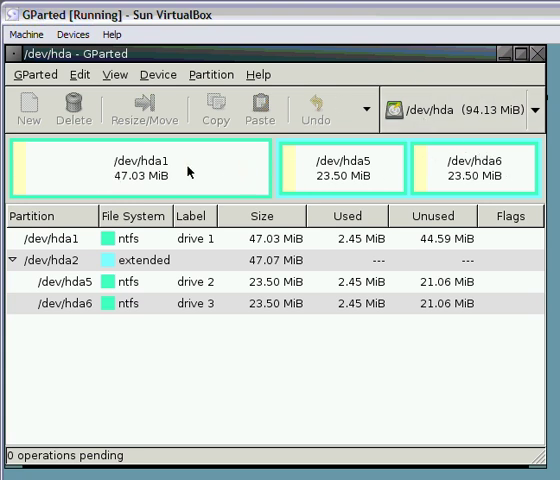
mouse_move(164, 168)
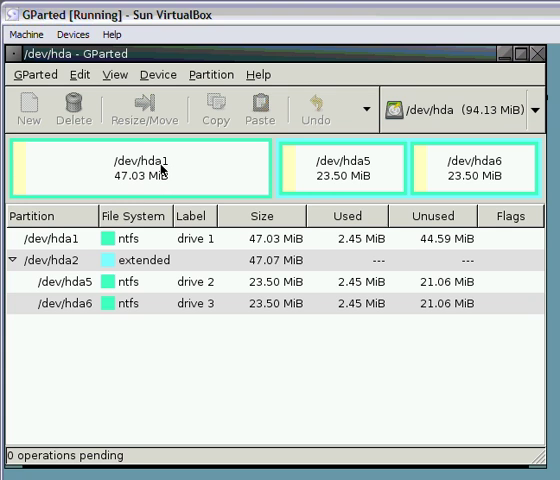
mouse_move(212, 182)
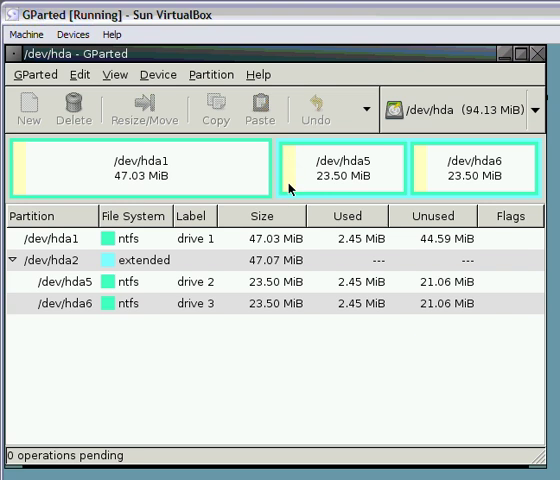
mouse_move(532, 190)
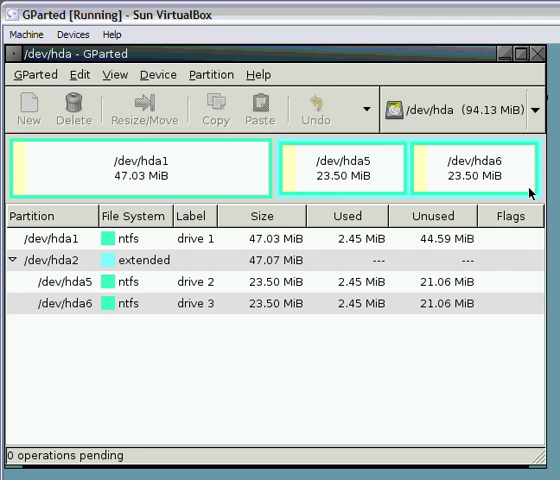
mouse_move(512, 200)
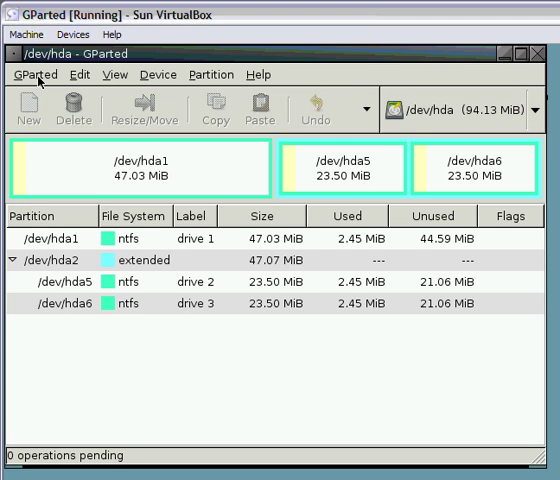
- Quit GParted from its menu, reaching the live desktop's exit dialog
left_click(36, 74)
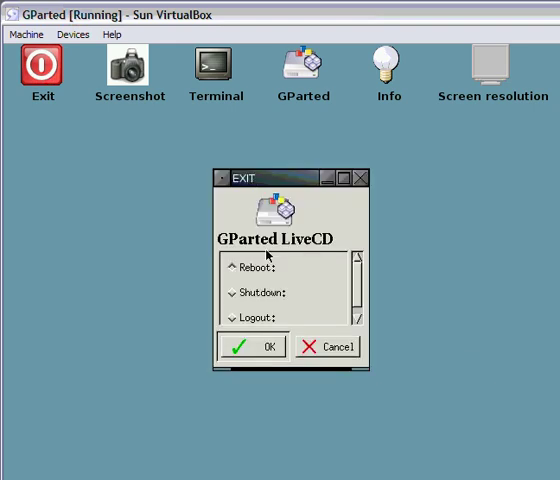
- Choose Shutdown in the exit dialog and confirm, sending the system to console shutdown
left_click(260, 292)
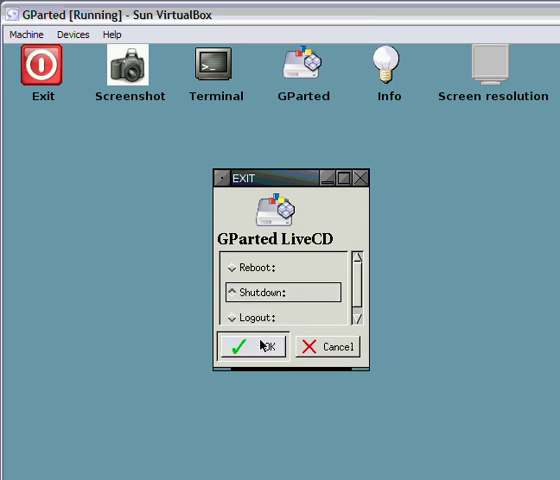
left_click(250, 346)
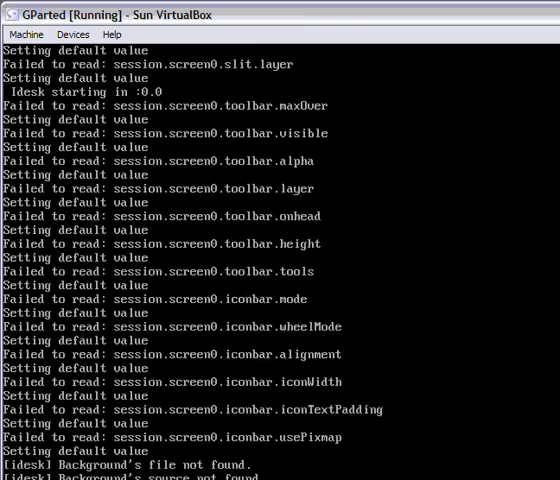
scroll("down", 3)
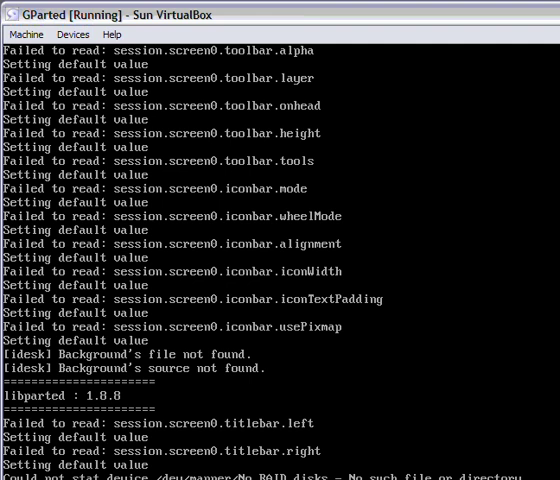
scroll("down", 3)
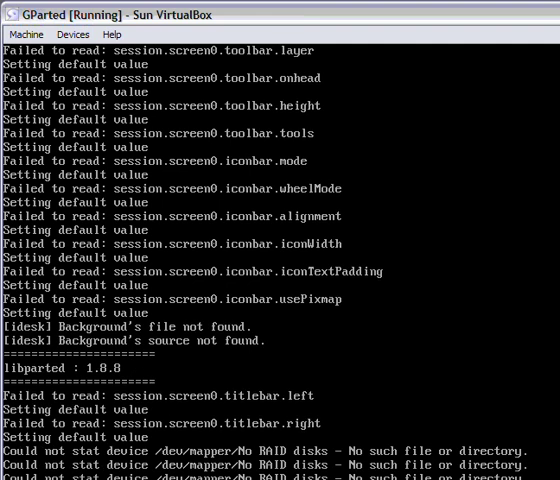